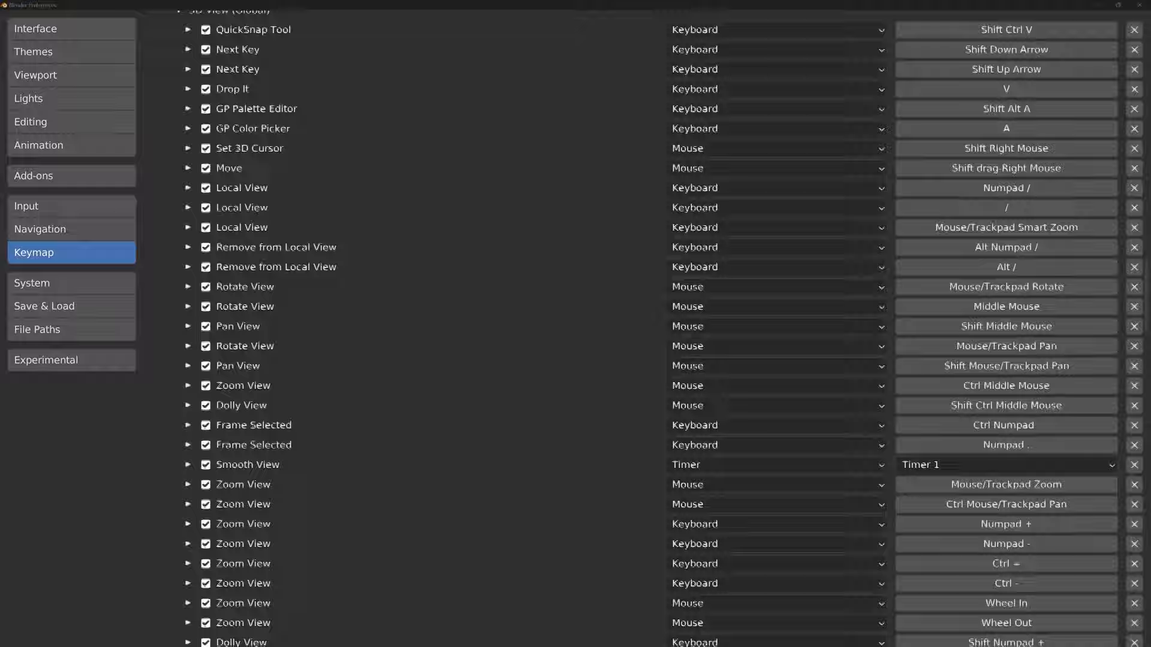
pyautogui.scroll(-3)
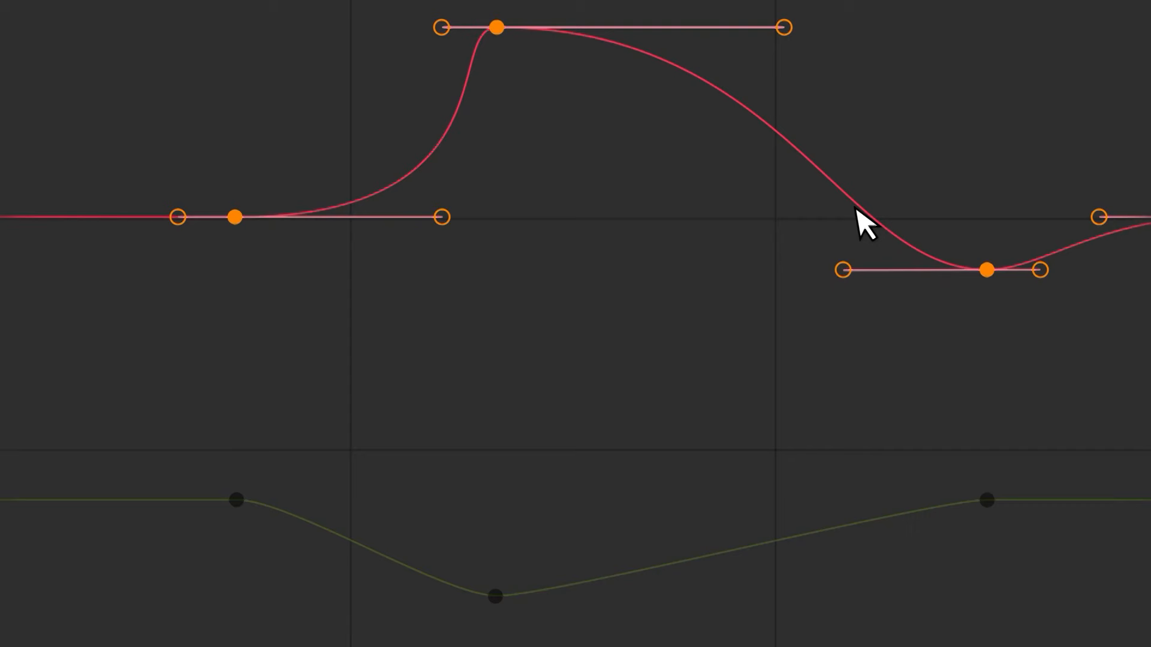
pyautogui.moveTo(866, 367)
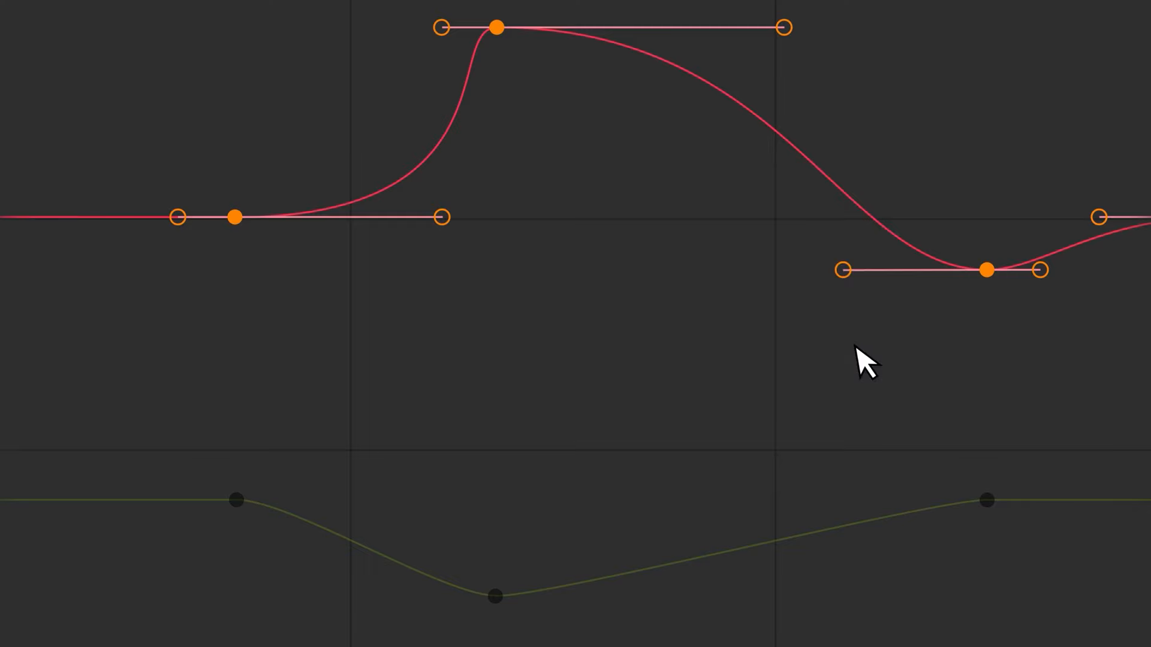